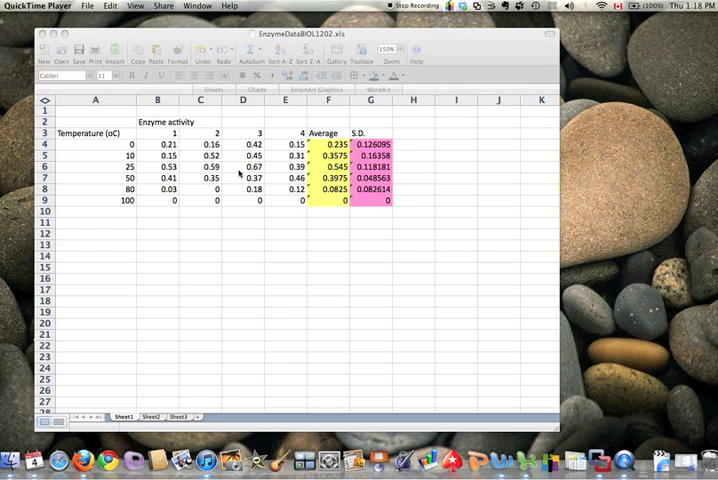
pyautogui.moveTo(232, 170)
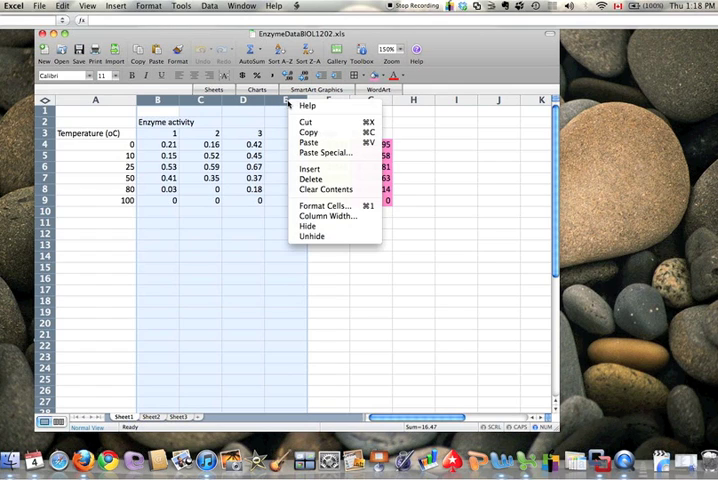
pyautogui.moveTo(312, 164)
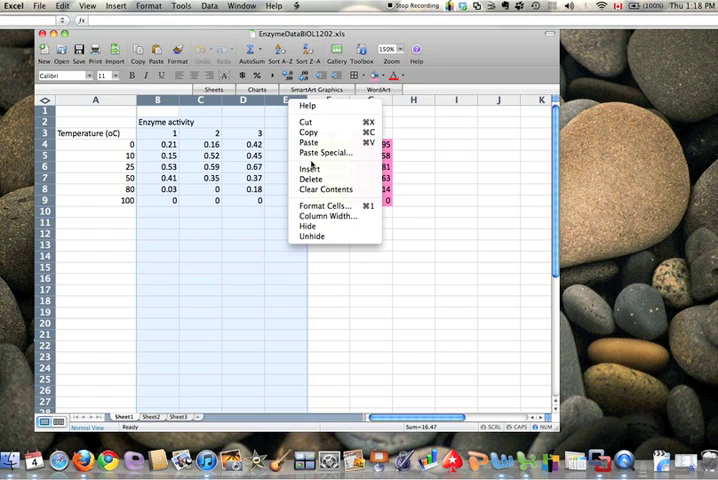
pyautogui.moveTo(328, 190)
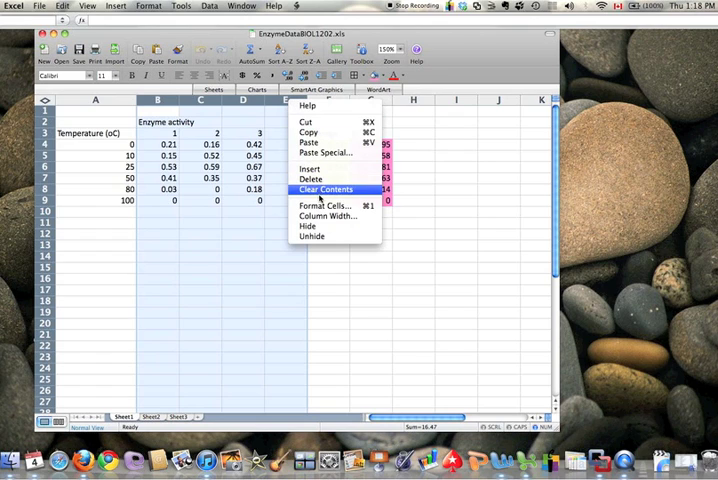
# - Hide the three replicate activity columns B–D so Average and S.D. sit beside Temperature
pyautogui.click(320, 188)
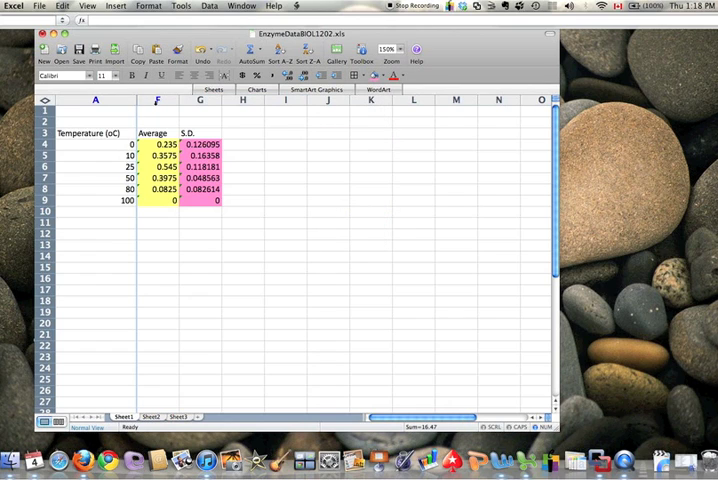
# - Select the temperature and Average data and start inserting a chart from it
pyautogui.click(96, 144)
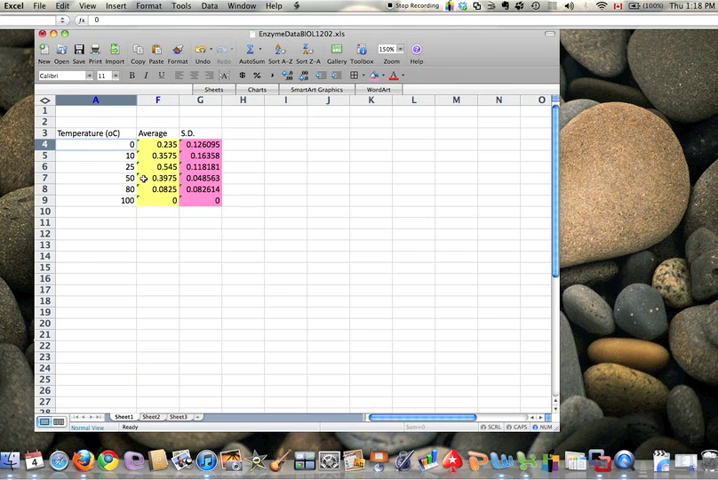
pyautogui.moveTo(108, 144)
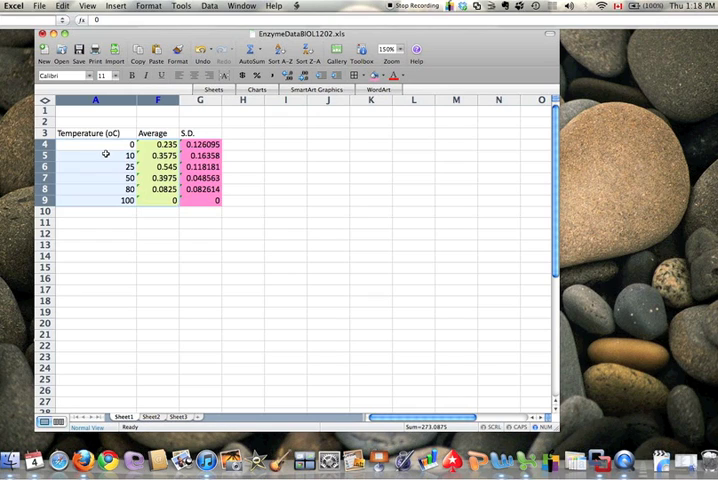
pyautogui.click(116, 6)
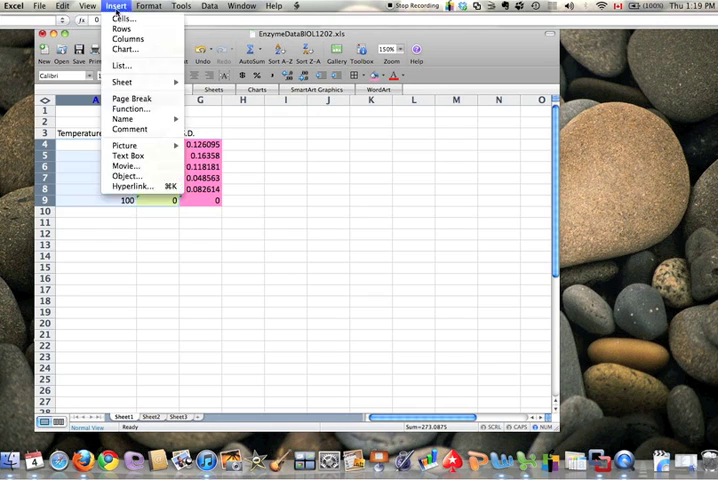
pyautogui.moveTo(124, 48)
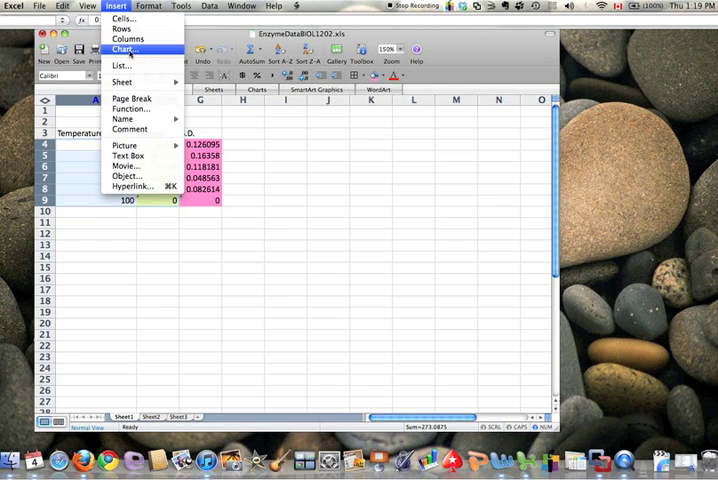
pyautogui.click(124, 48)
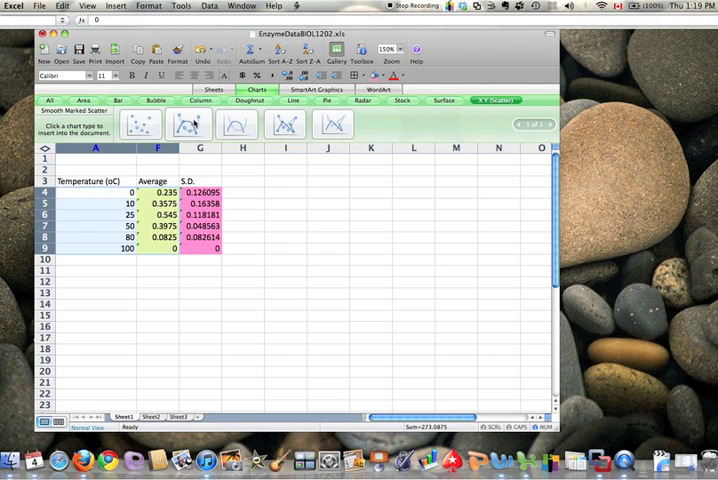
# - Insert a Smooth Marked Scatter chart with averages as one series against temperature
pyautogui.click(190, 124)
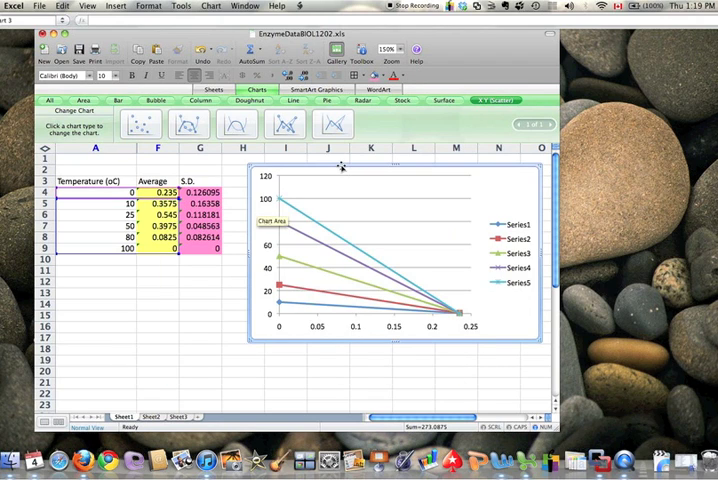
pyautogui.moveTo(336, 320)
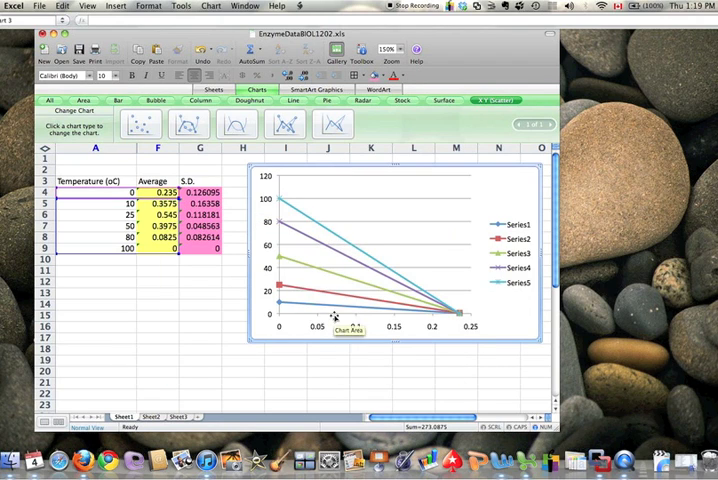
pyautogui.moveTo(344, 280)
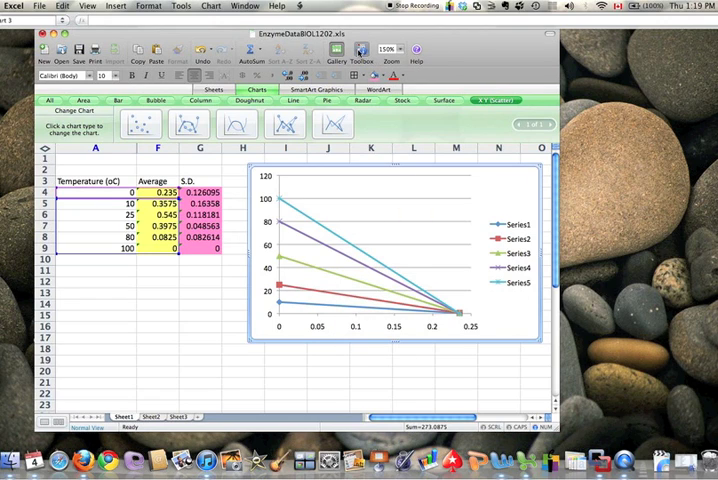
pyautogui.click(360, 56)
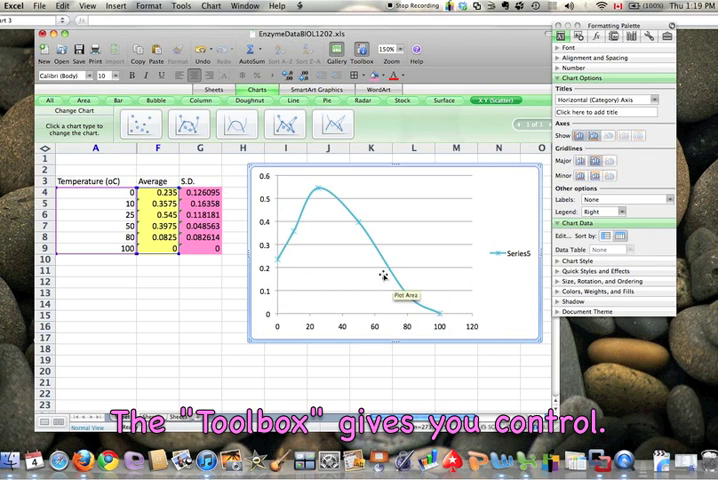
pyautogui.moveTo(420, 336)
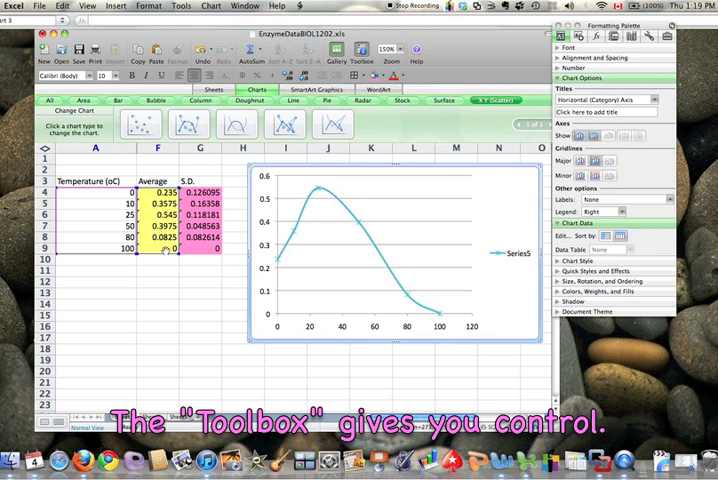
pyautogui.moveTo(308, 288)
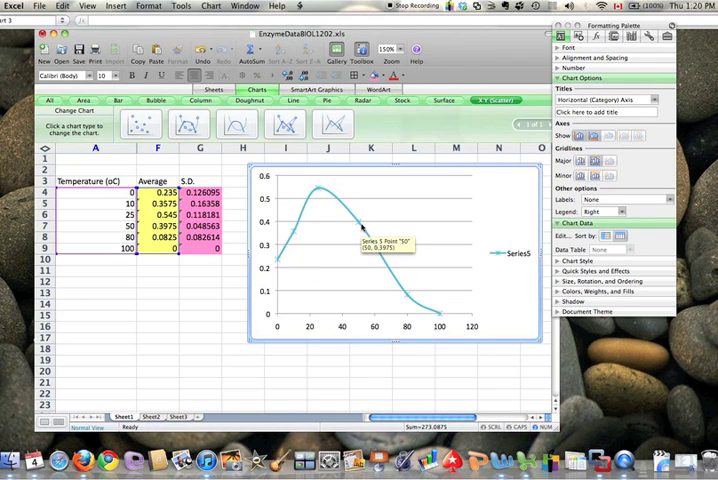
pyautogui.moveTo(504, 268)
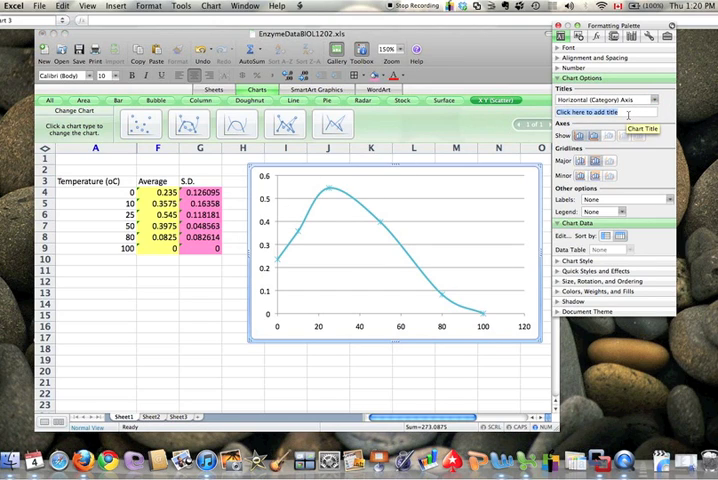
# - Title the horizontal axis 'Temperature (C)'
pyautogui.write('Temperature')
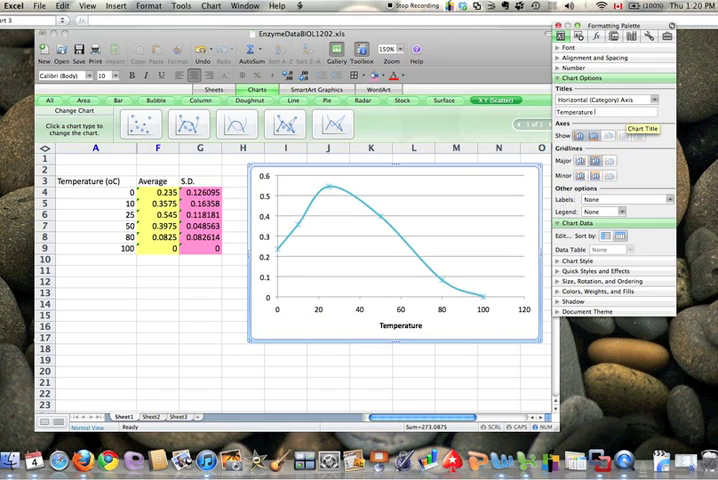
pyautogui.write('(C)')
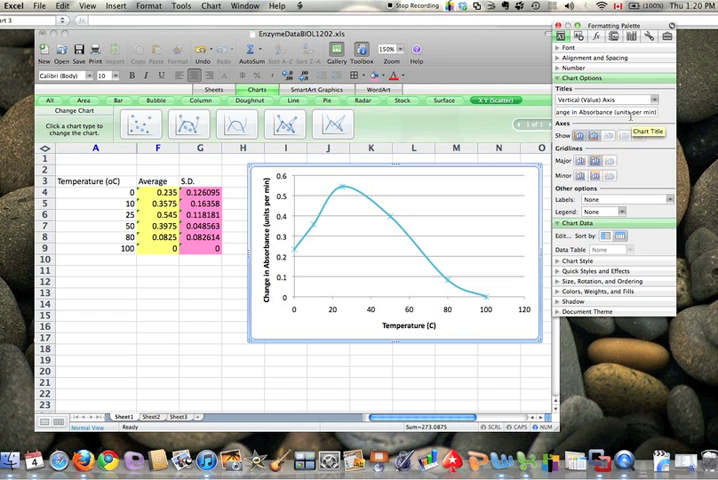
pyautogui.moveTo(308, 232)
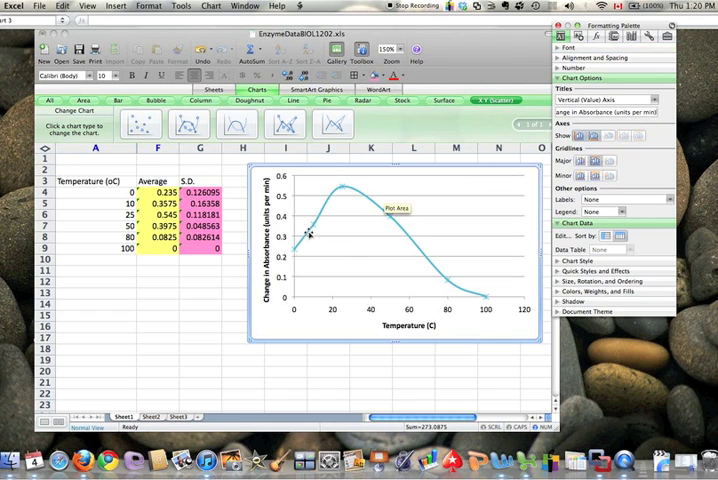
pyautogui.moveTo(372, 226)
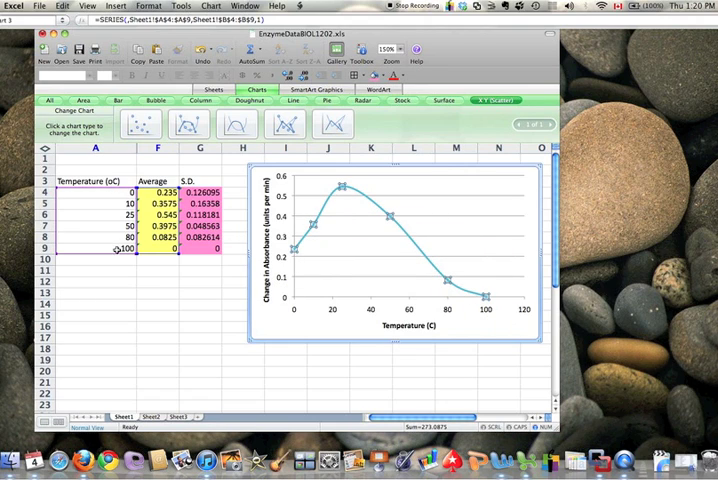
pyautogui.moveTo(340, 280)
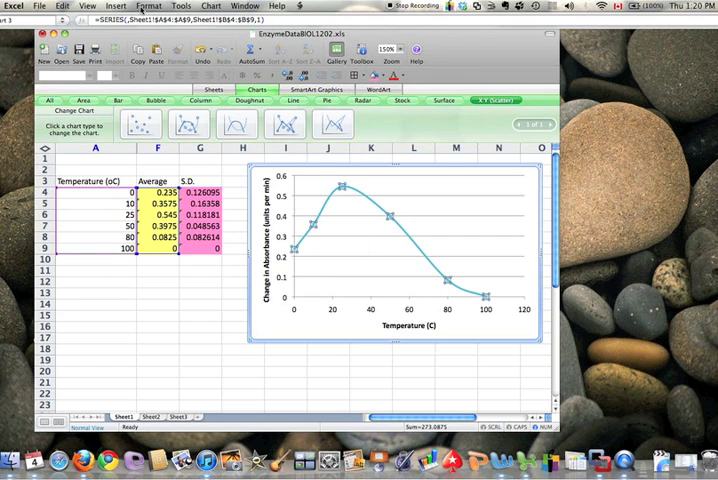
pyautogui.click(148, 6)
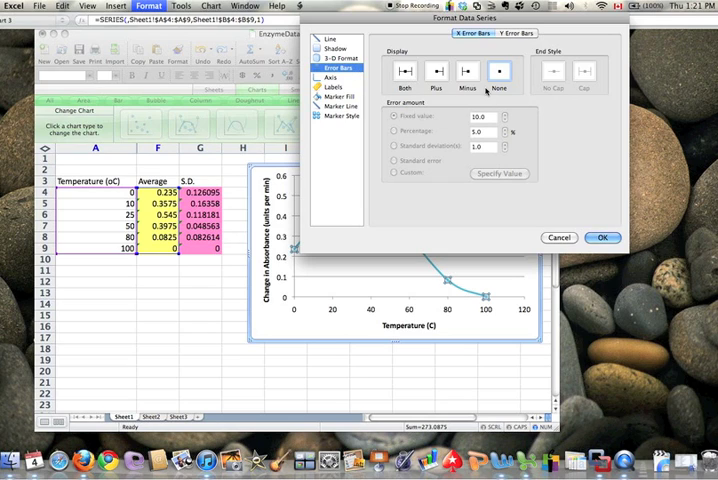
# - Add error bars in both directions using the S.D. range as custom positive and negative values
pyautogui.click(520, 34)
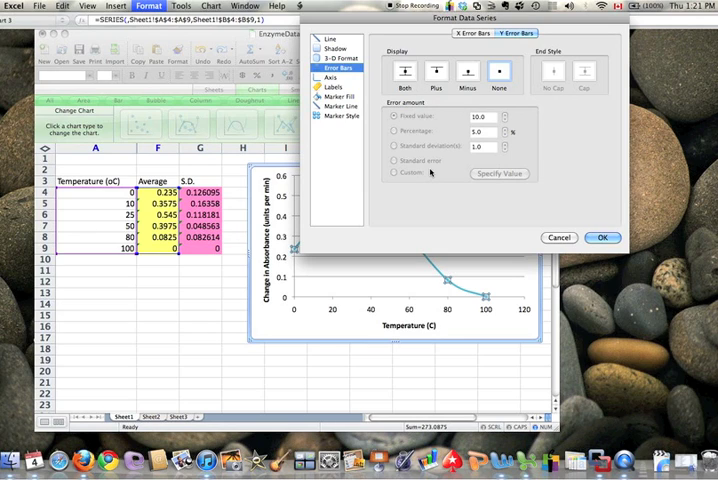
pyautogui.moveTo(488, 156)
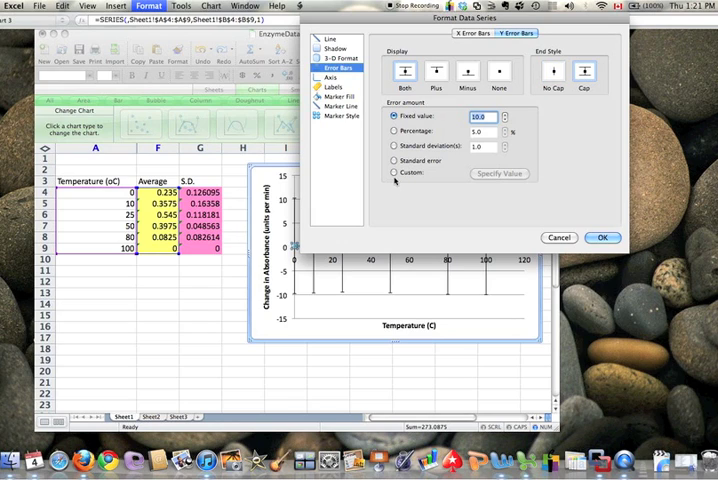
pyautogui.click(396, 174)
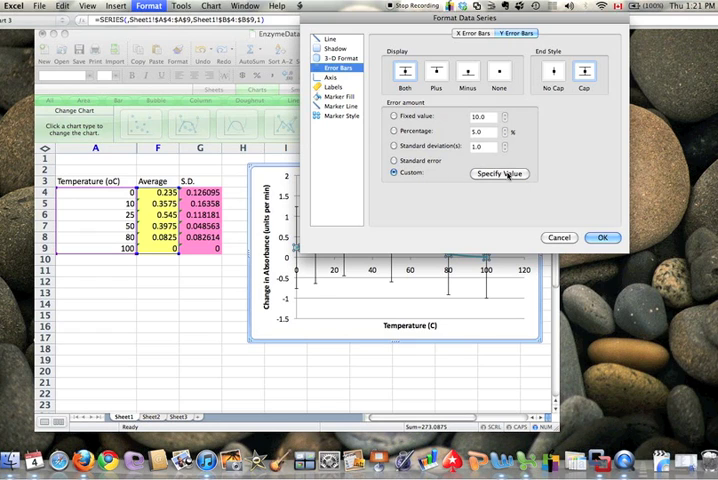
pyautogui.click(496, 172)
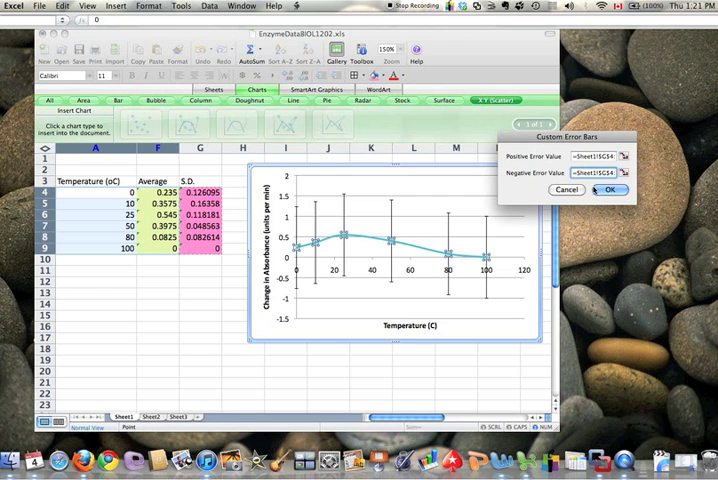
pyautogui.click(612, 190)
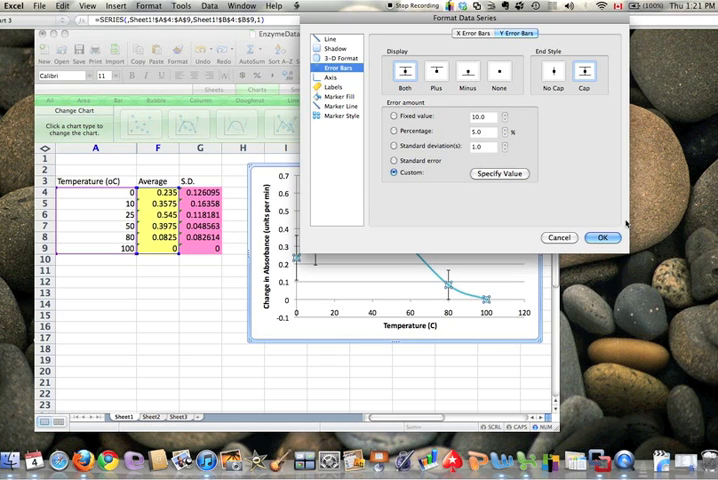
pyautogui.click(602, 236)
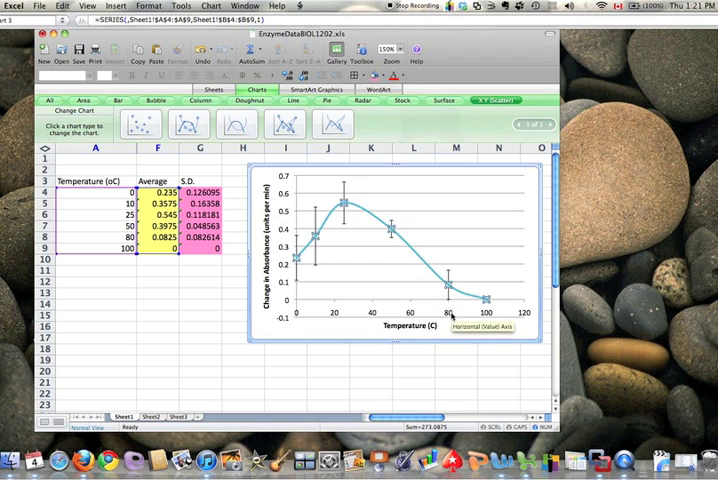
pyautogui.moveTo(284, 326)
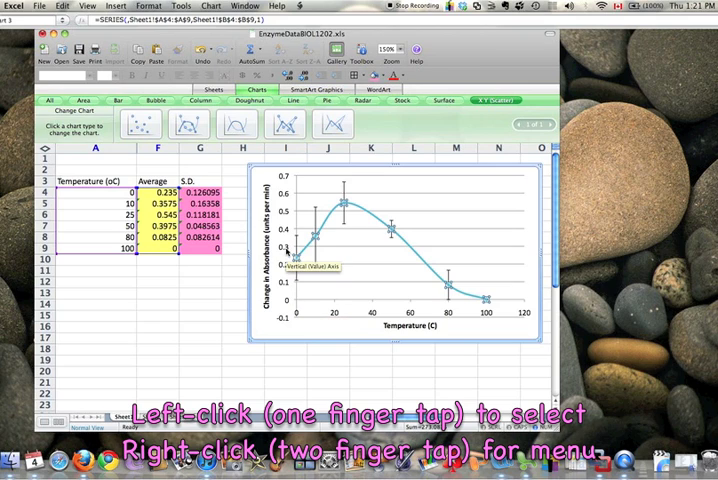
# - Rescale the vertical absorbance axis via Format Axis so it starts at zero
pyautogui.click(288, 256)
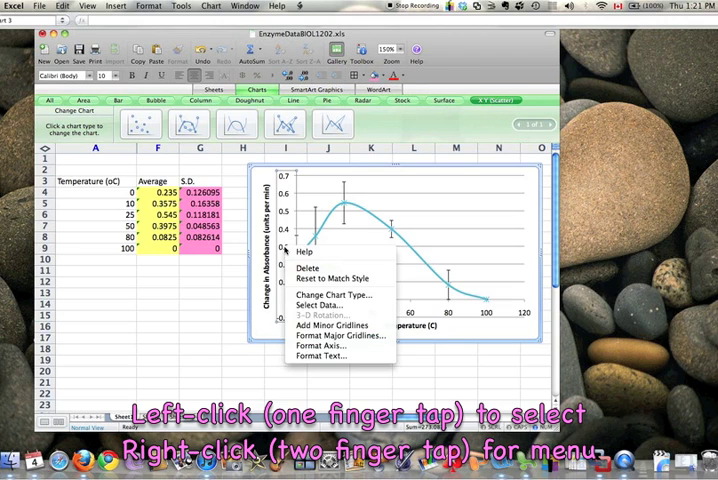
pyautogui.moveTo(320, 346)
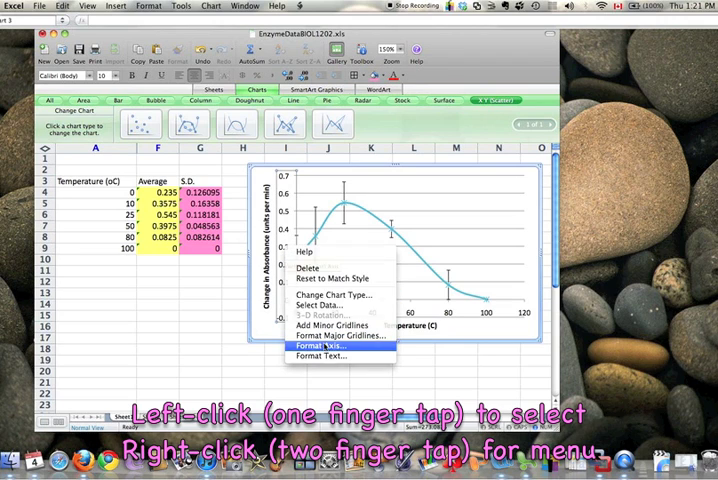
pyautogui.click(324, 344)
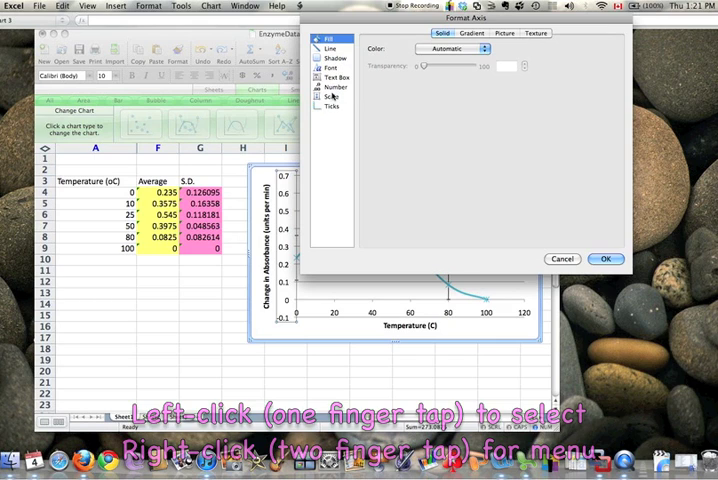
pyautogui.click(328, 96)
pyautogui.write('0')
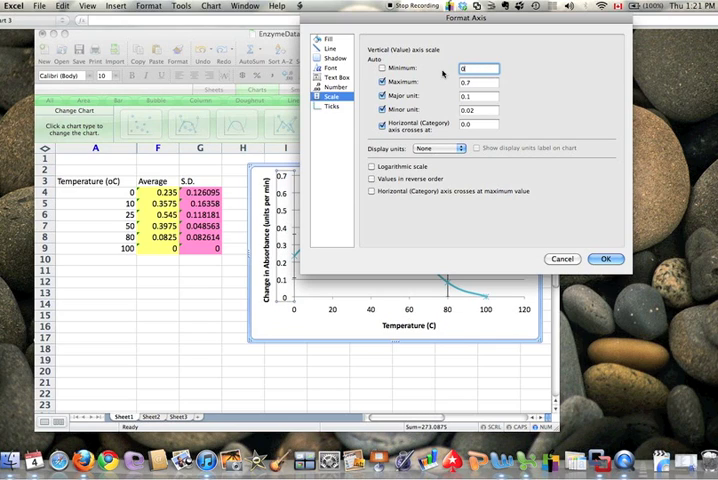
pyautogui.click(604, 258)
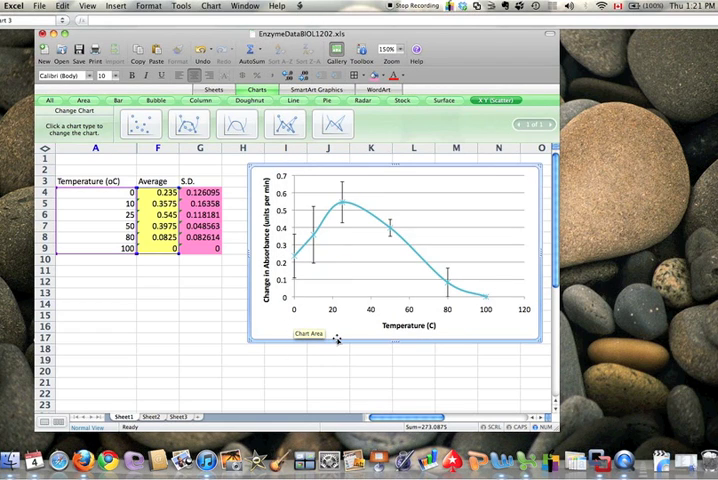
pyautogui.moveTo(412, 232)
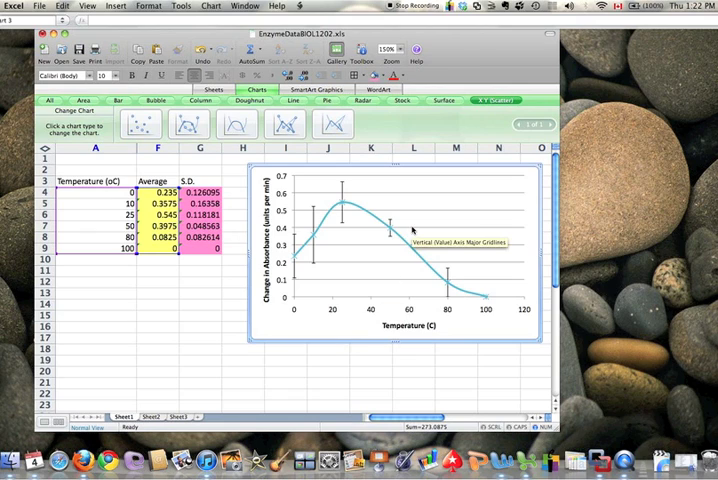
pyautogui.moveTo(370, 344)
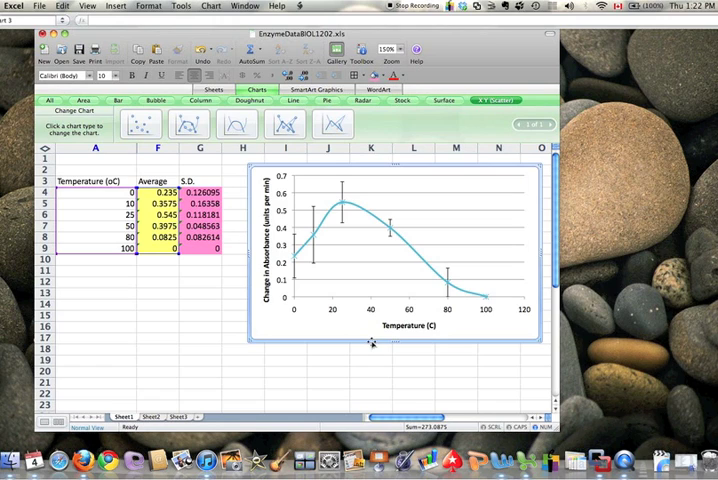
# - Bring up the chart-area menu to copy the finished error-barred chart
pyautogui.rightClick(372, 344)
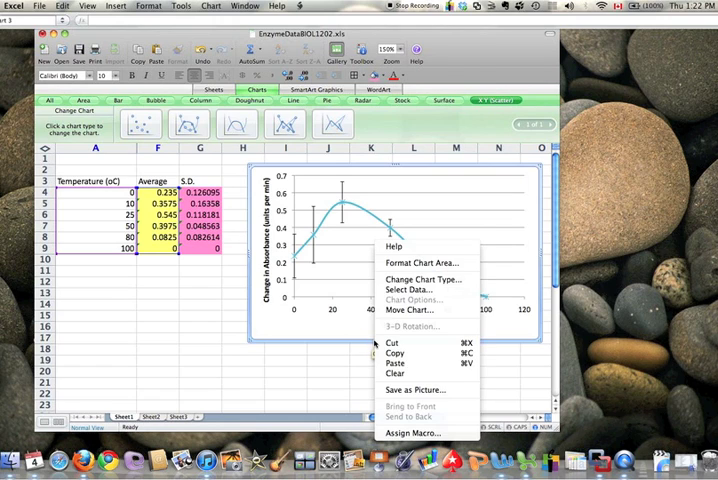
pyautogui.moveTo(400, 352)
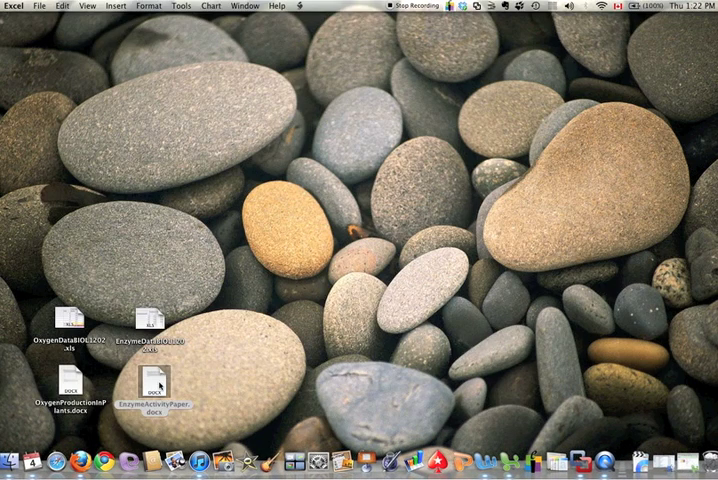
# - Open EnzymeActivityPaper and make an empty line after the Figure 1 paragraph for pasting
pyautogui.doubleClick(152, 400)
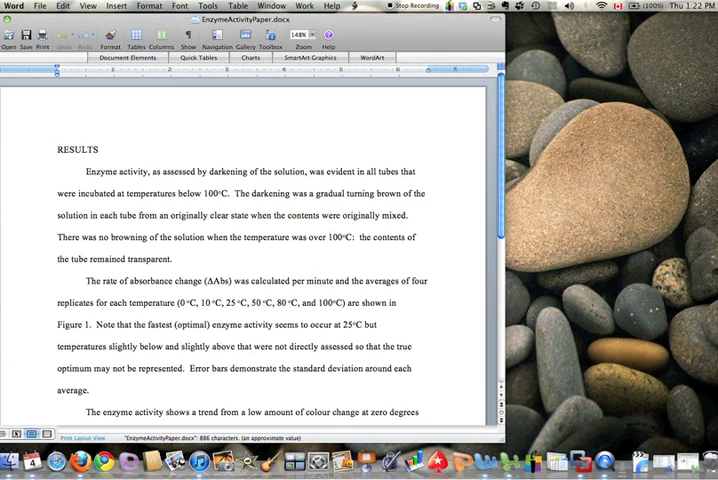
pyautogui.scroll(-3)
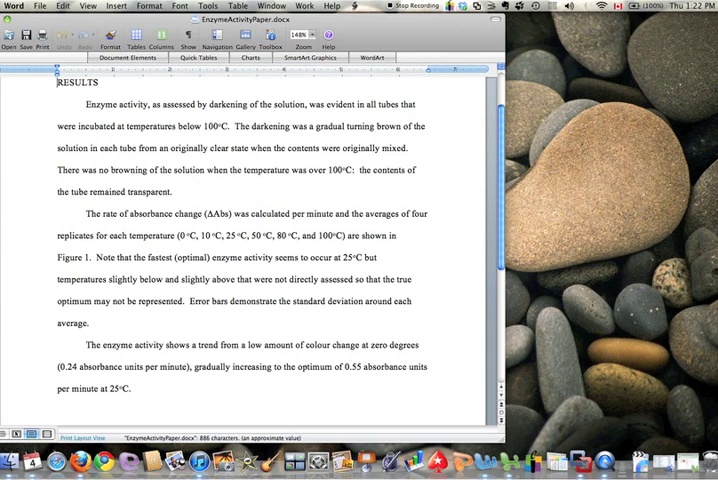
pyautogui.click(56, 80)
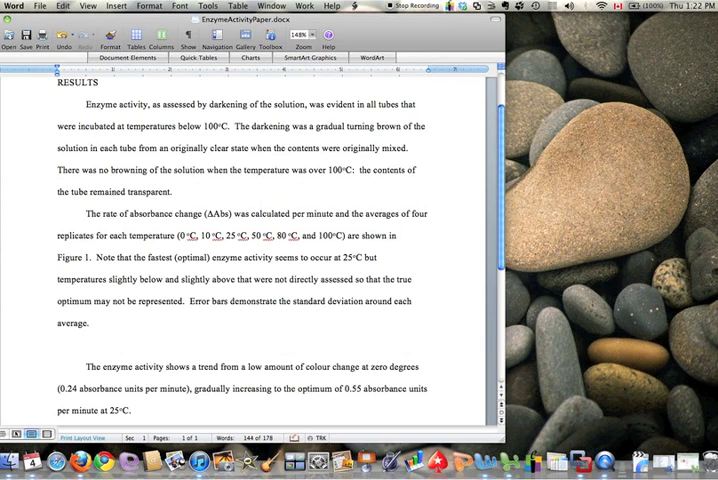
pyautogui.click(58, 348)
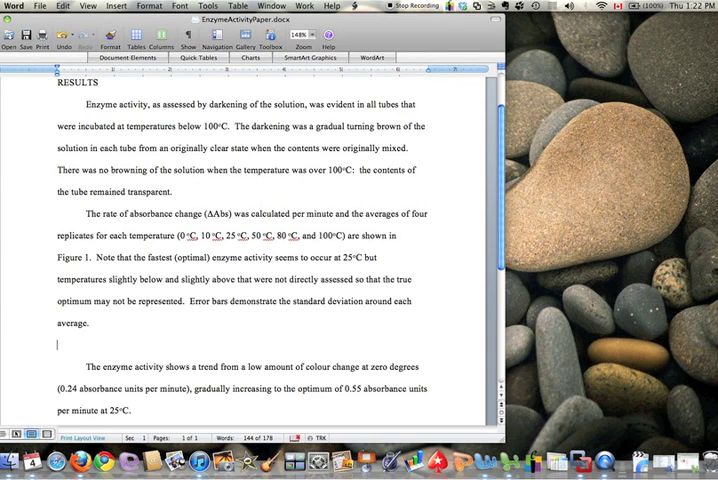
pyautogui.rightClick(84, 350)
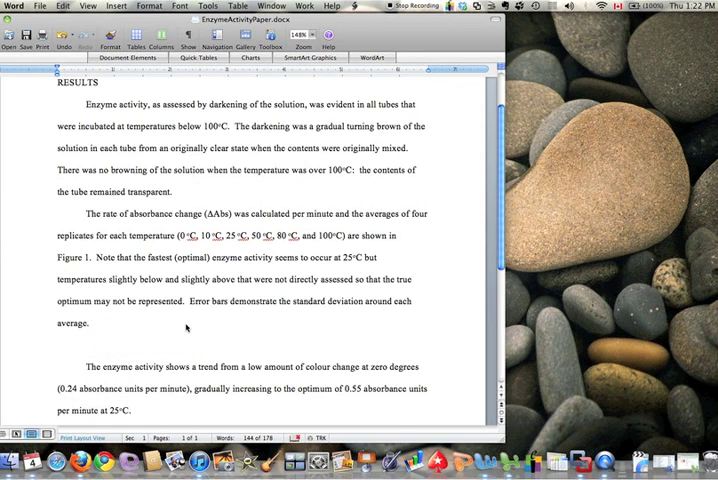
pyautogui.scroll(-3)
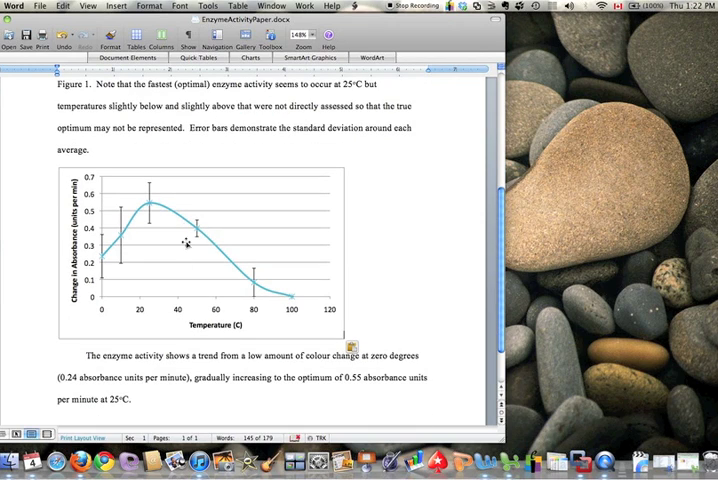
pyautogui.moveTo(254, 192)
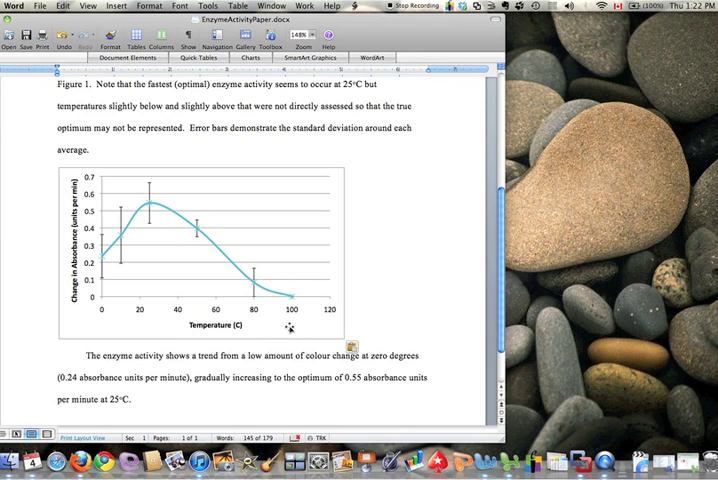
# - Bring up the context menu on the pasted chart below the Figure 1 paragraph
pyautogui.rightClick(290, 324)
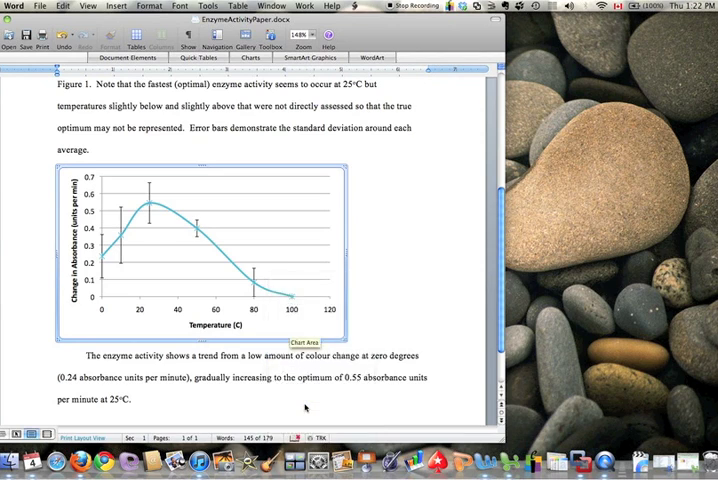
# - Start a Figure 1 caption reading 'The Graph of enzyme activity under a varie…' of temperatures
pyautogui.click(116, 4)
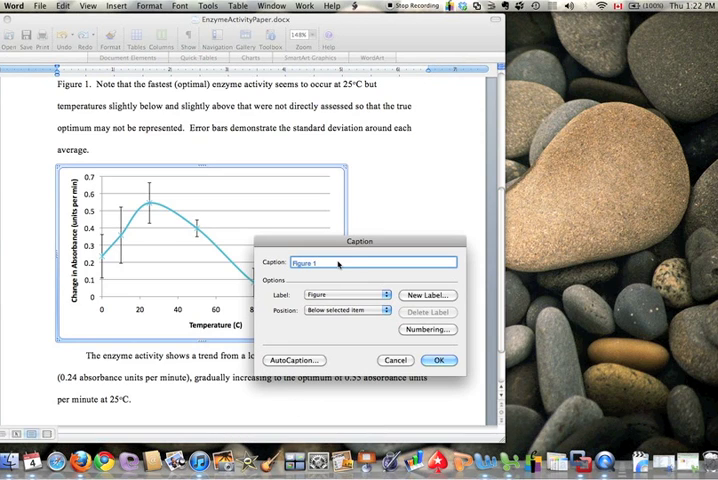
pyautogui.click(320, 264)
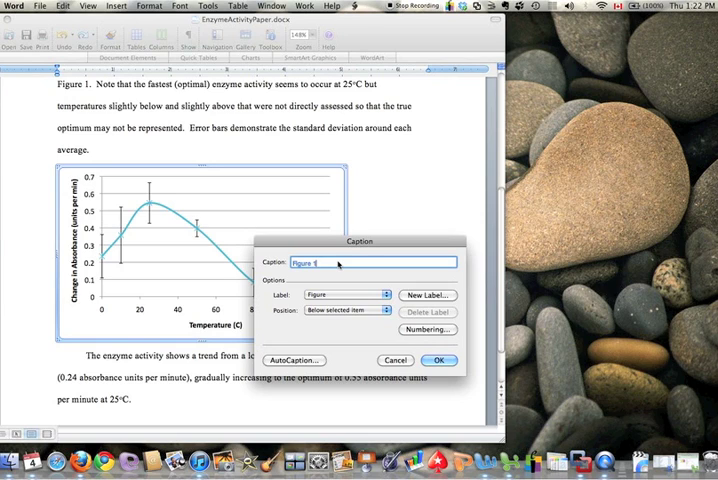
pyautogui.write(':')
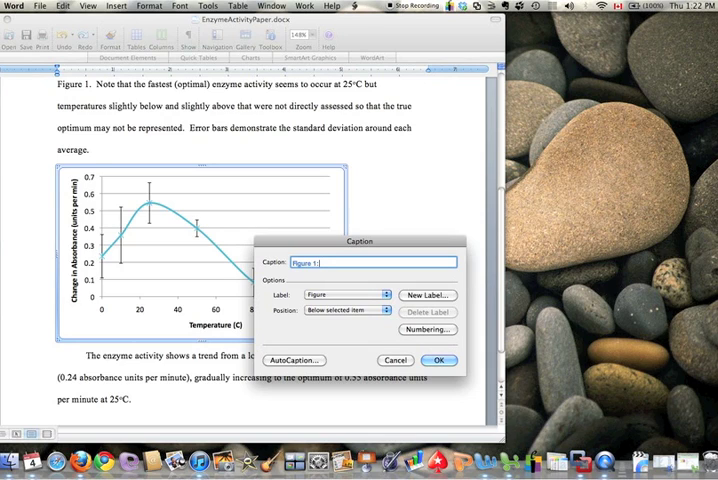
pyautogui.write('The')
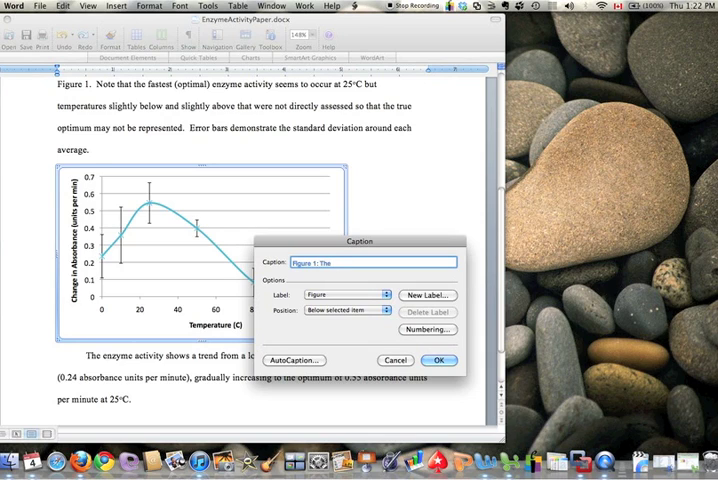
pyautogui.write('G')
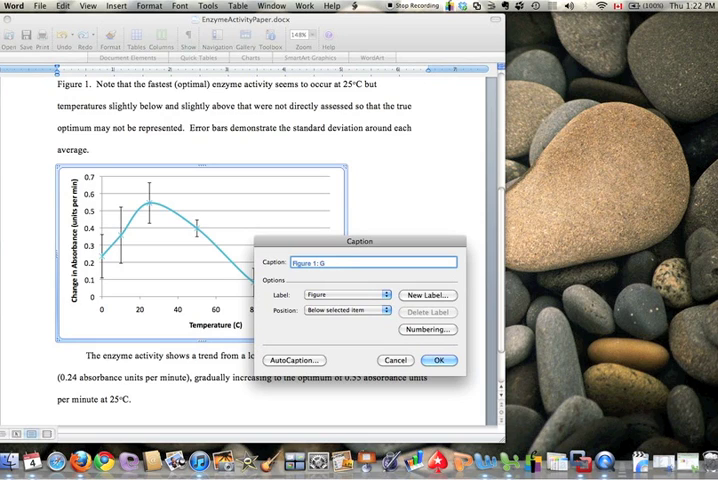
pyautogui.write('raph of enzyme')
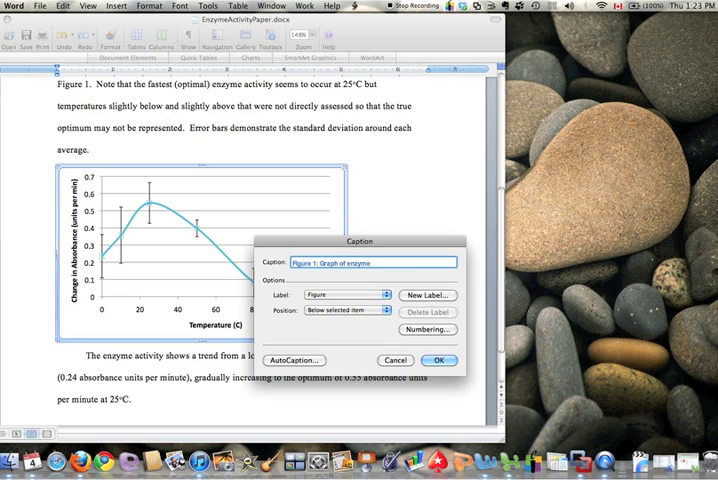
pyautogui.write('activity')
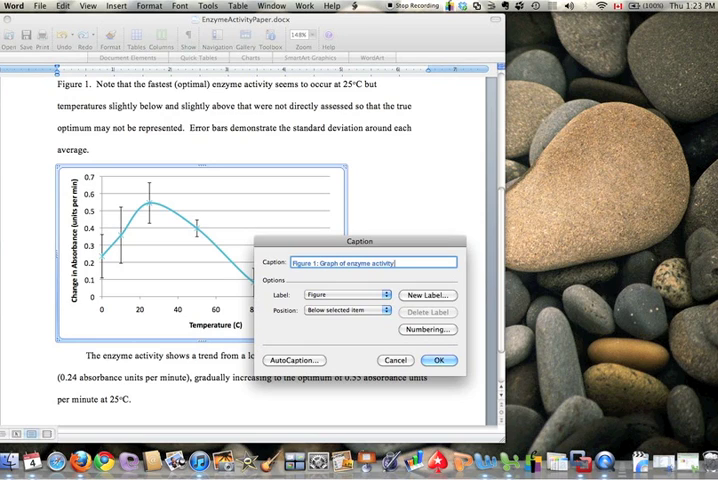
pyautogui.write('under a varie')
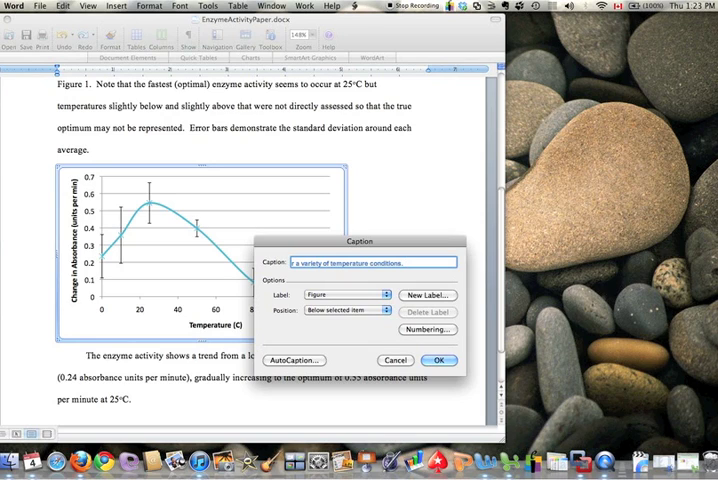
# - Finish the caption noting data represent replicate averages with error bars, and insert it
pyautogui.write('Data points are the')
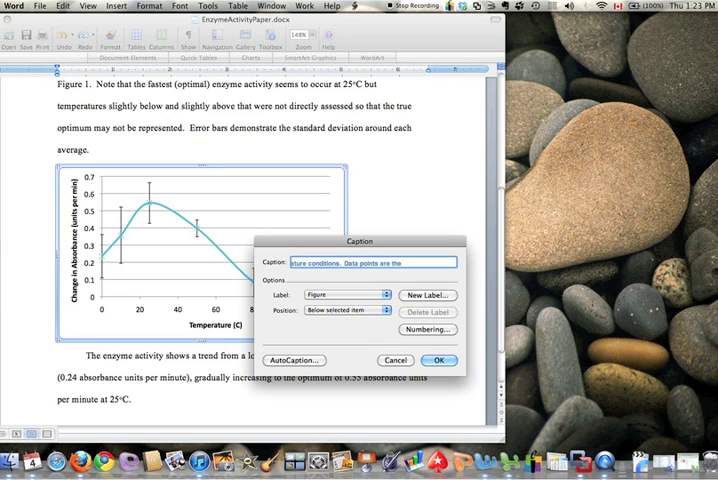
pyautogui.write('repres')
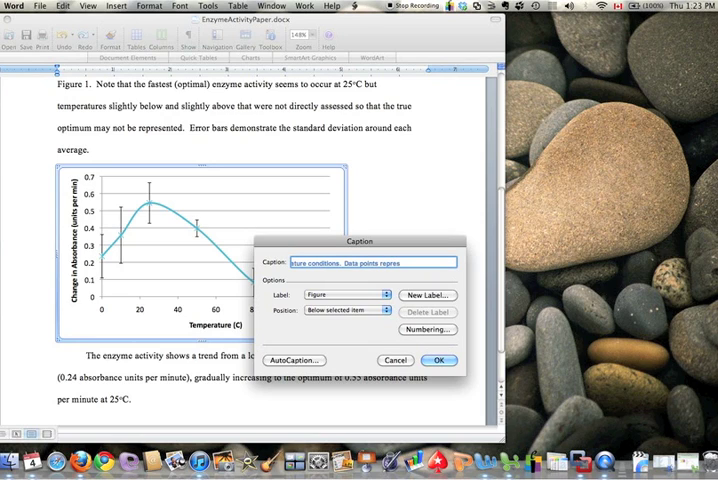
pyautogui.write('ent the average of 5')
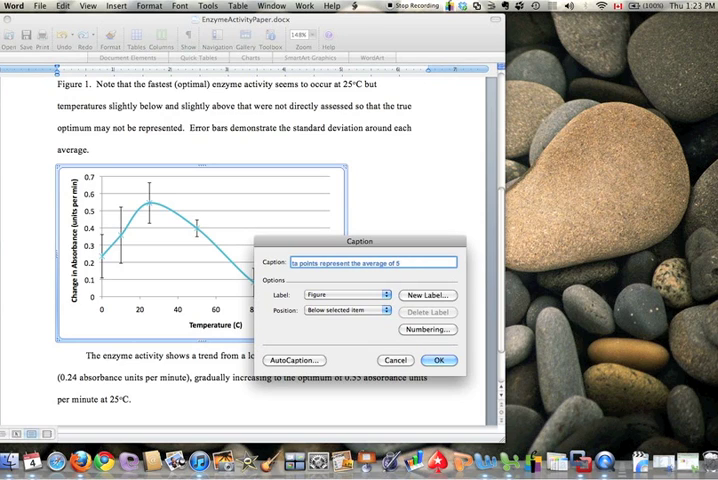
pyautogui.write('replicated')
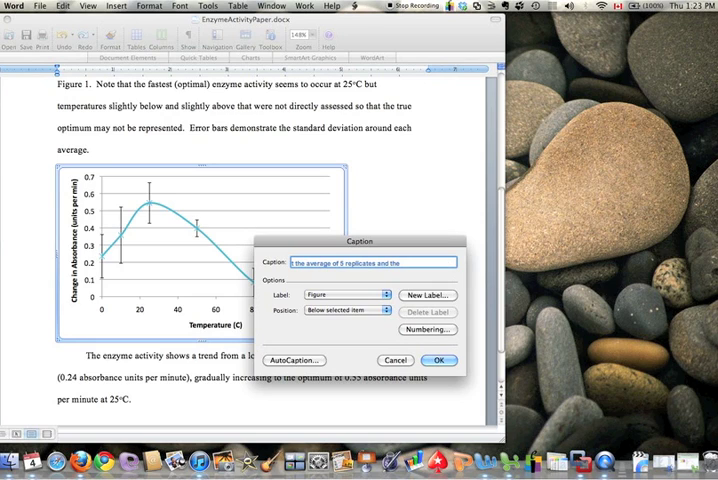
pyautogui.write('error')
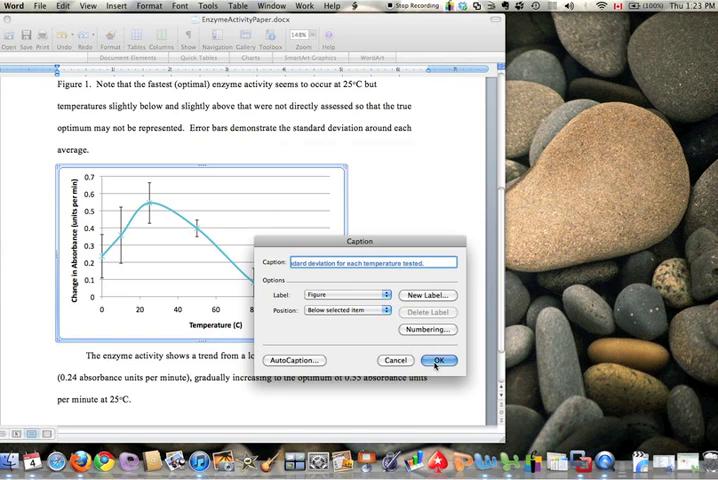
pyautogui.click(438, 360)
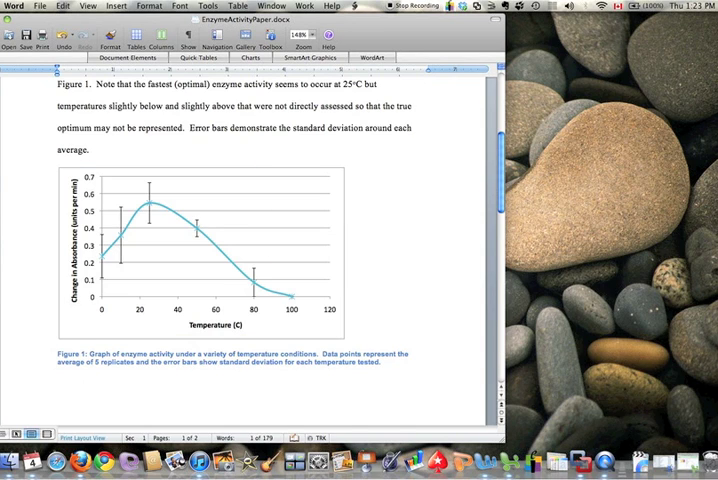